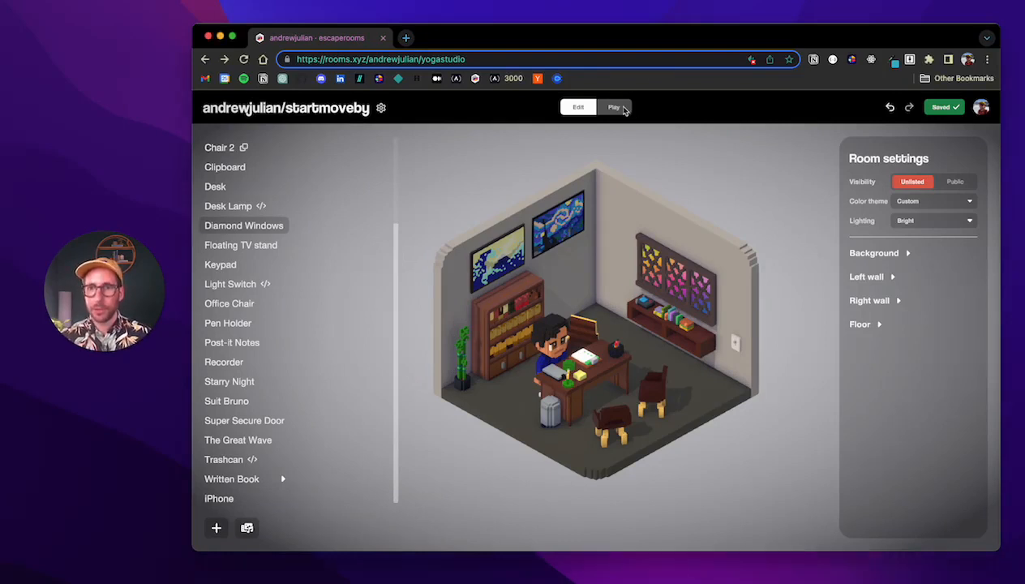
Switch the startmoveby office room from editing into play mode.
left_click(614, 106)
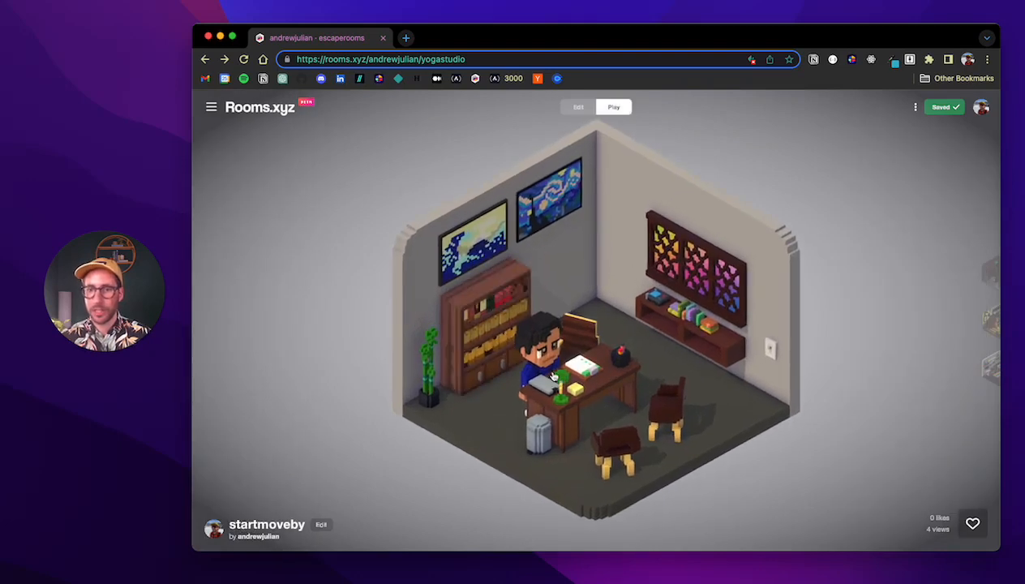
mouse_move(522, 275)
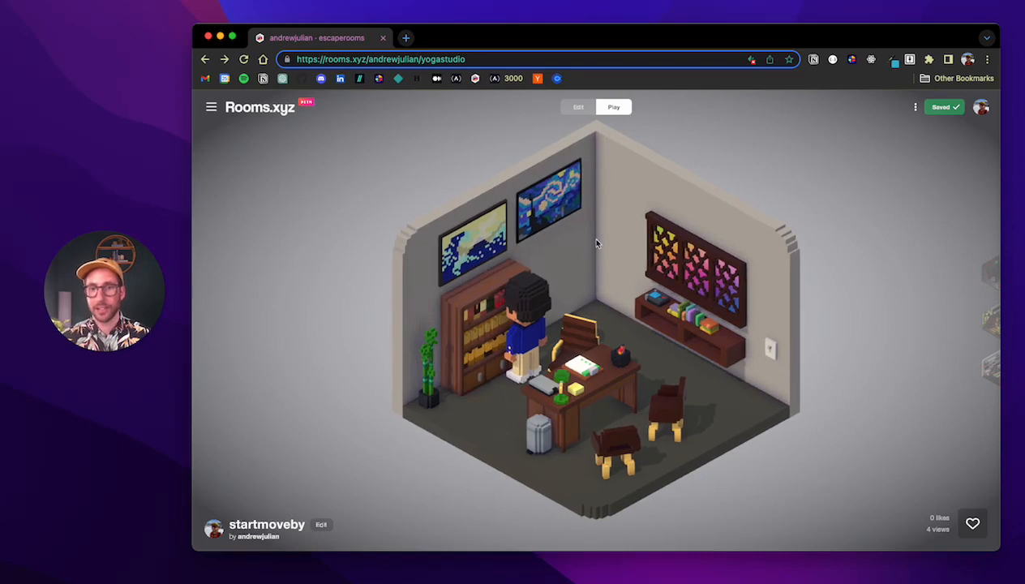
mouse_move(479, 347)
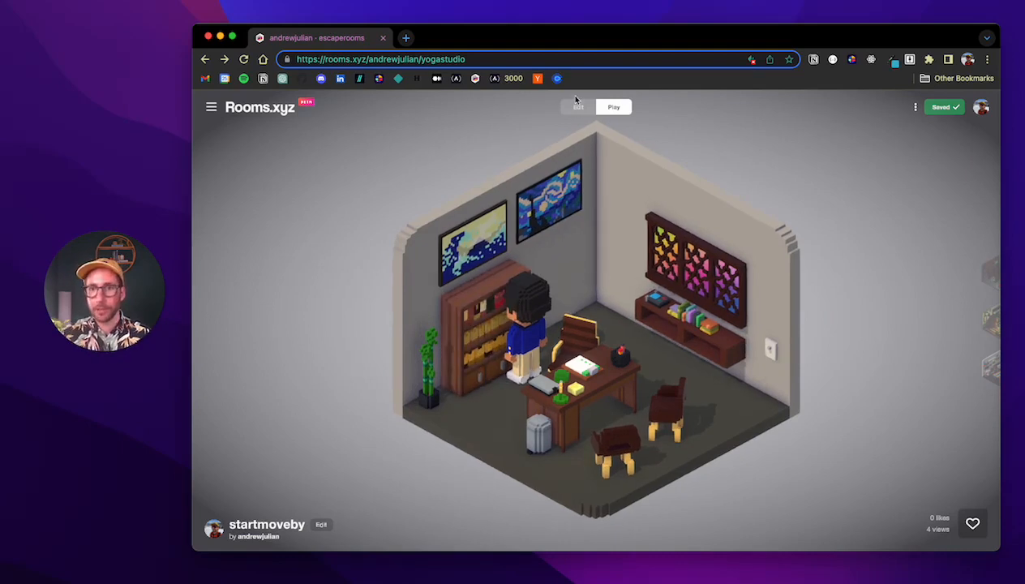
Return to edit mode, select Written Book and open its code editor.
left_click(578, 106)
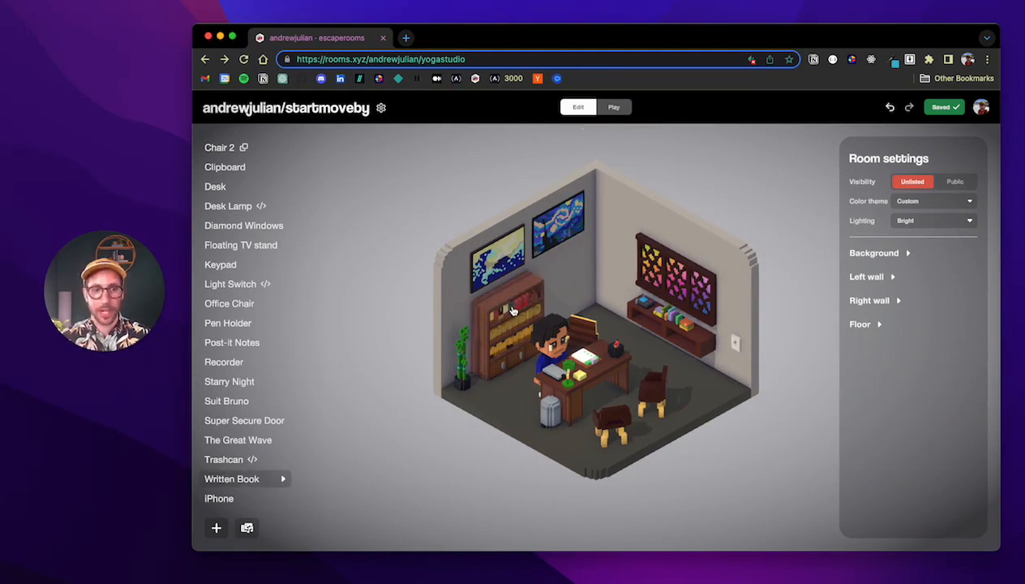
left_click(232, 479)
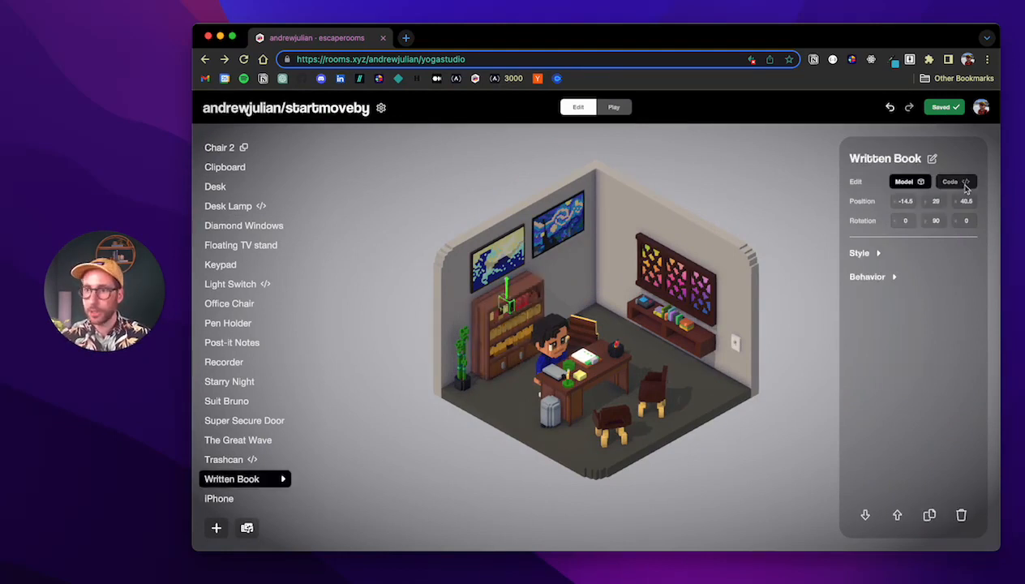
left_click(955, 181)
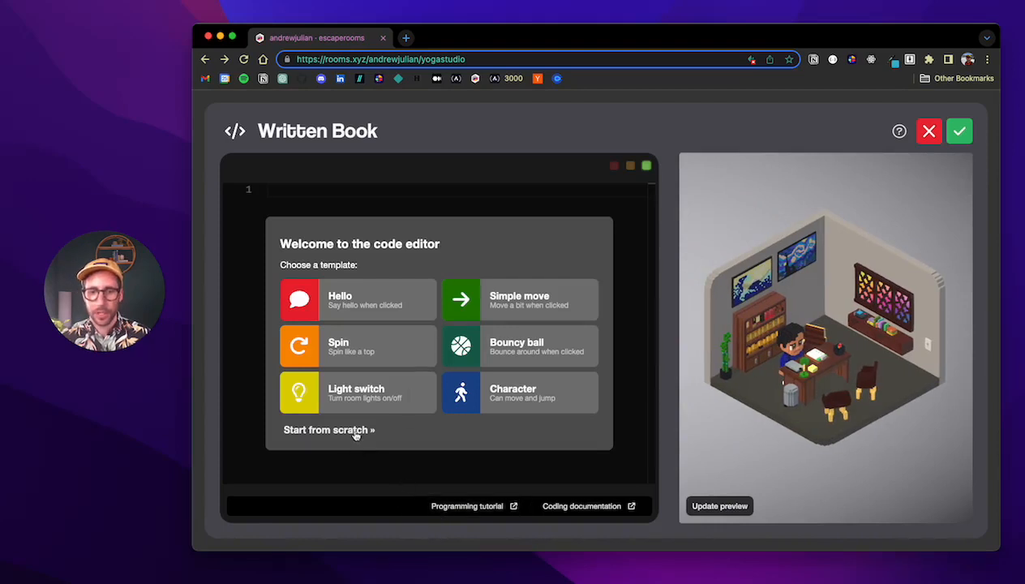
Start a blank script with the line bookshelf = getThing("Bookshelf").
left_click(324, 430)
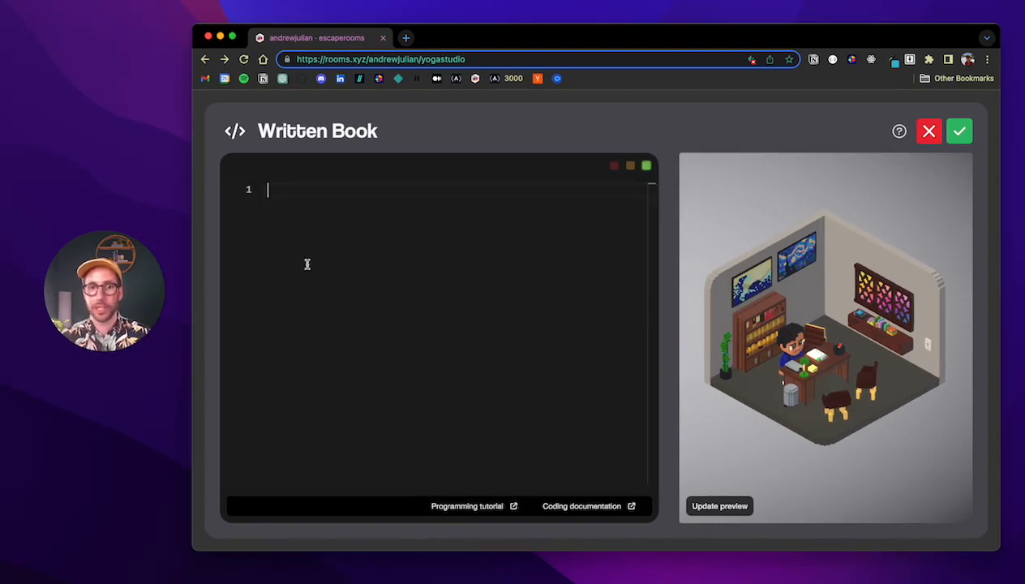
type("b")
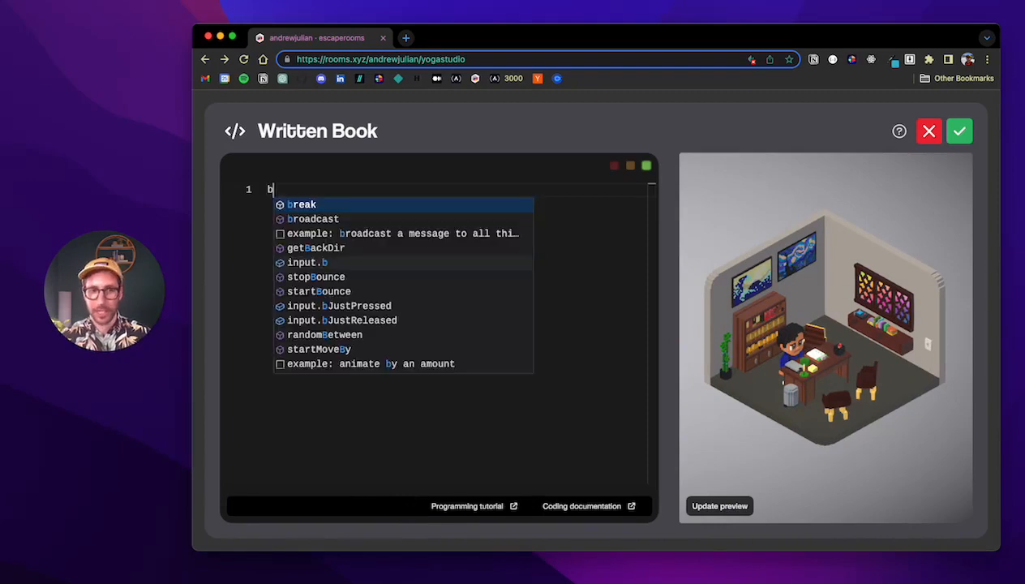
type("ookshelf =")
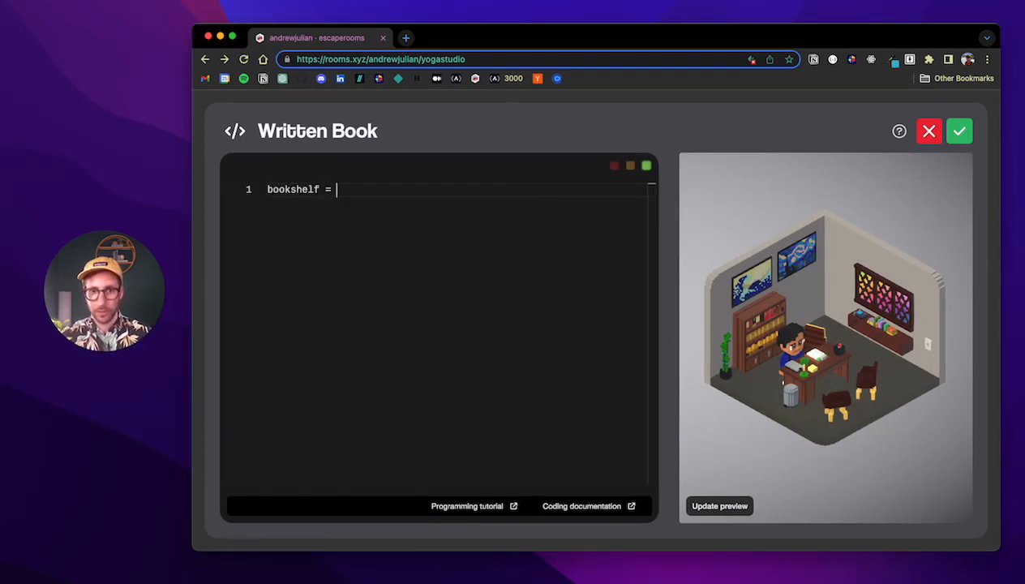
type("getThing(")
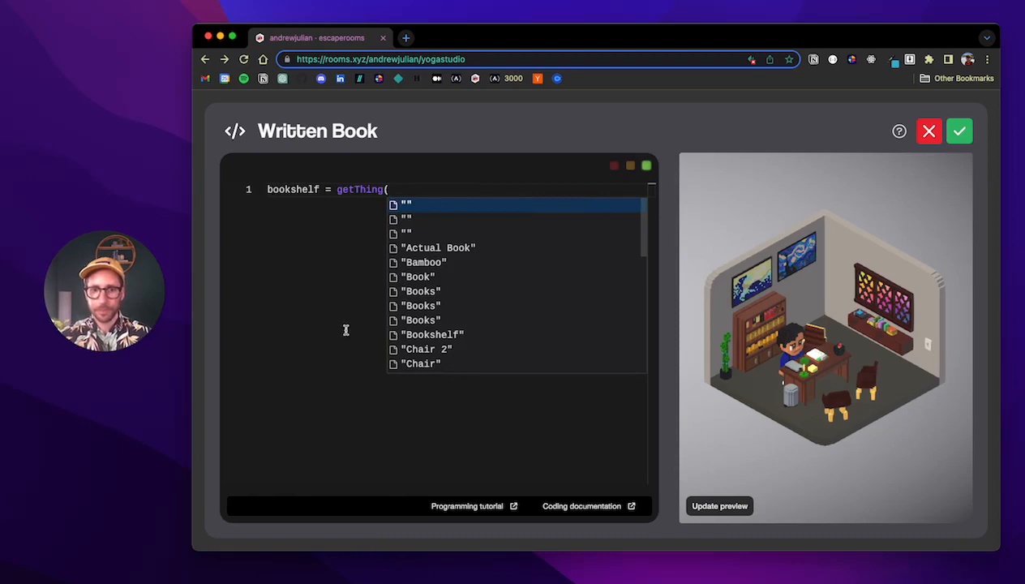
left_click(432, 335)
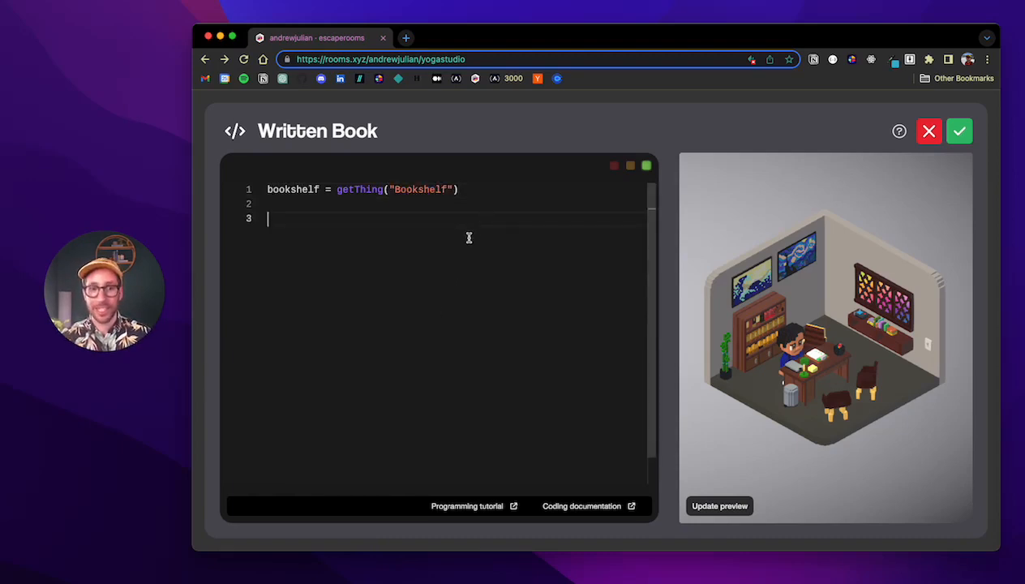
Add an onClick function whose body begins bookshelf:startMoveBy(.
type("funcion on")
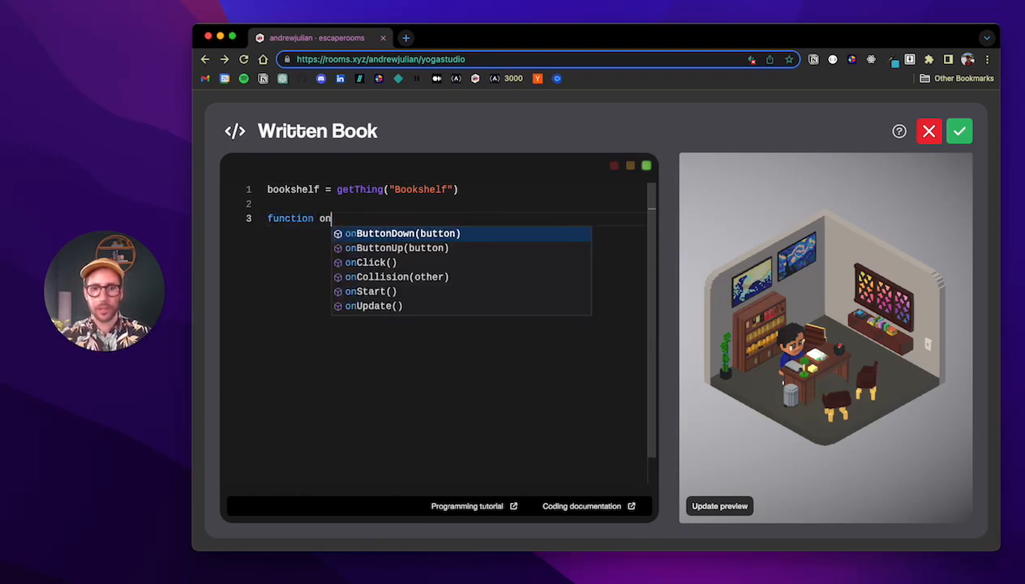
left_click(371, 262)
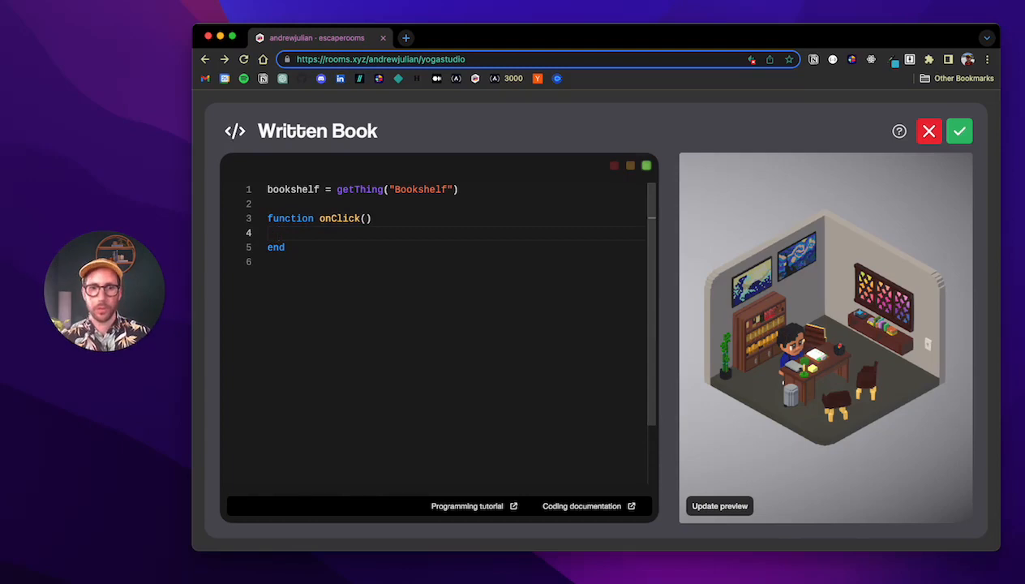
type("be")
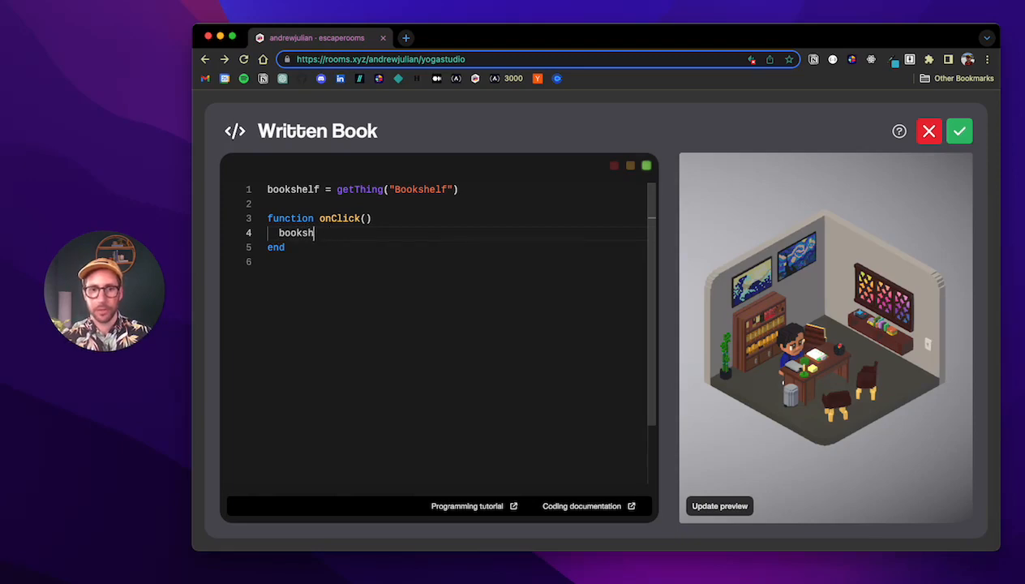
type("elf:")
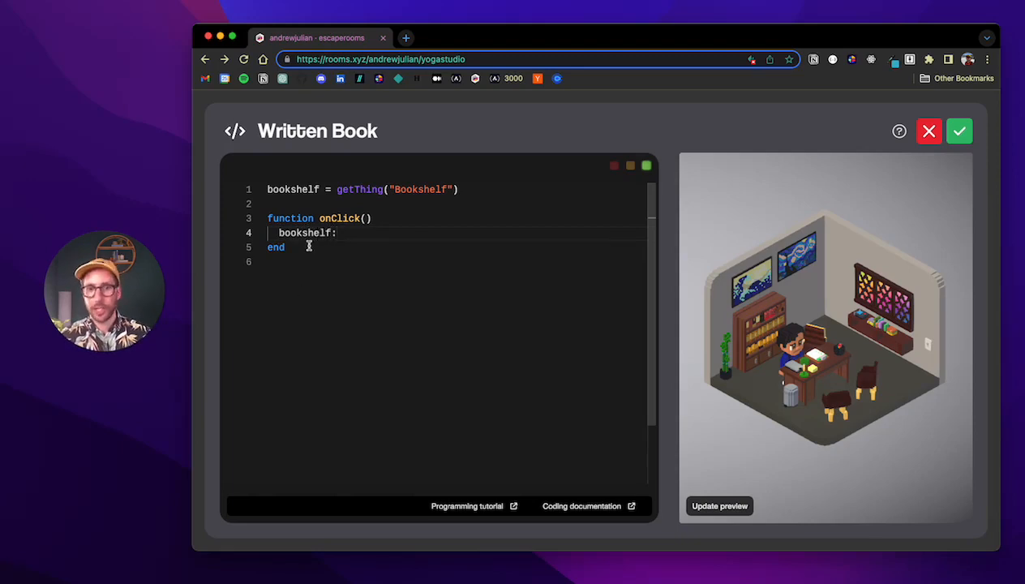
type("startmoveBy(")
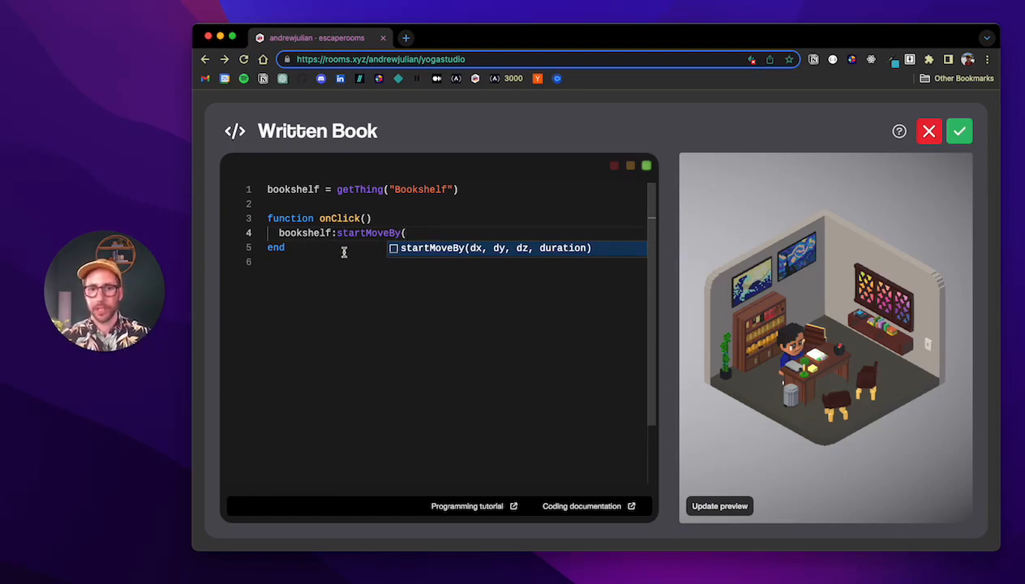
mouse_move(473, 280)
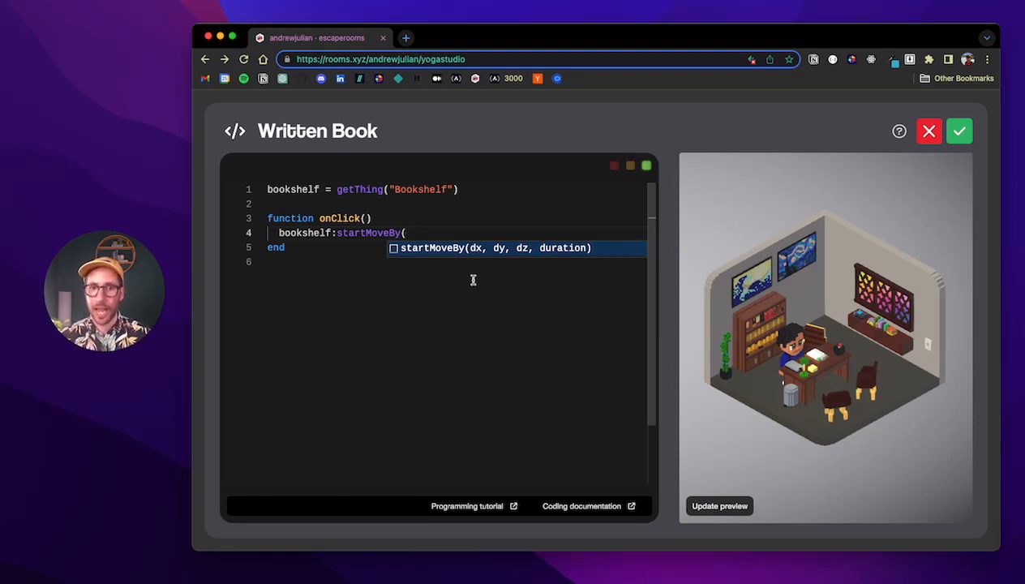
mouse_move(483, 255)
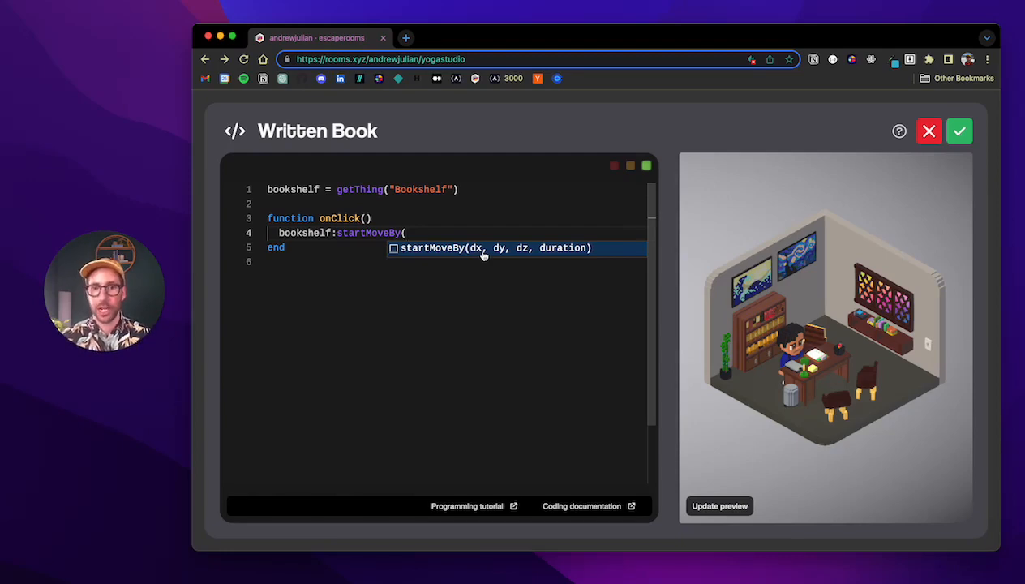
mouse_move(495, 258)
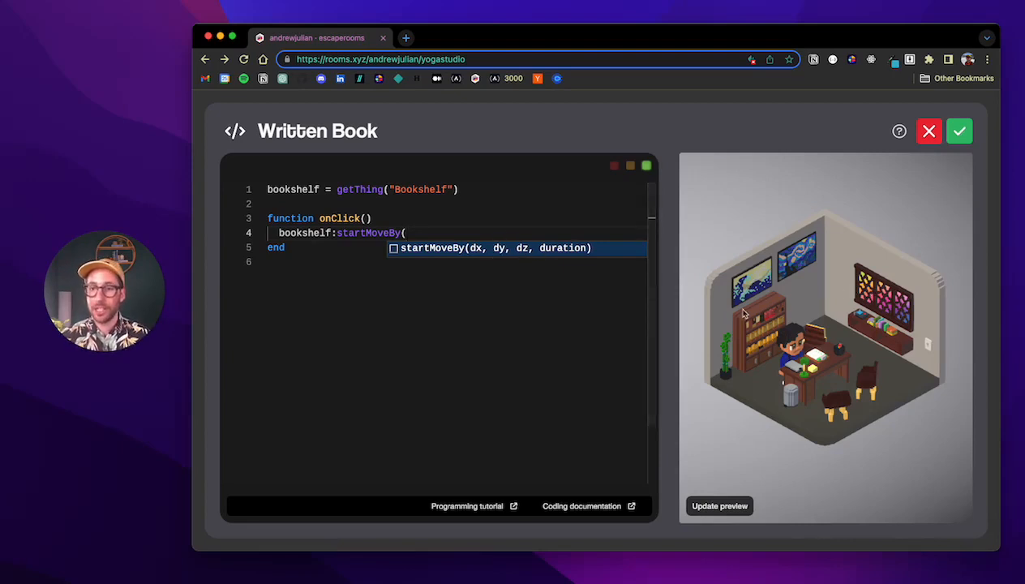
mouse_move(816, 274)
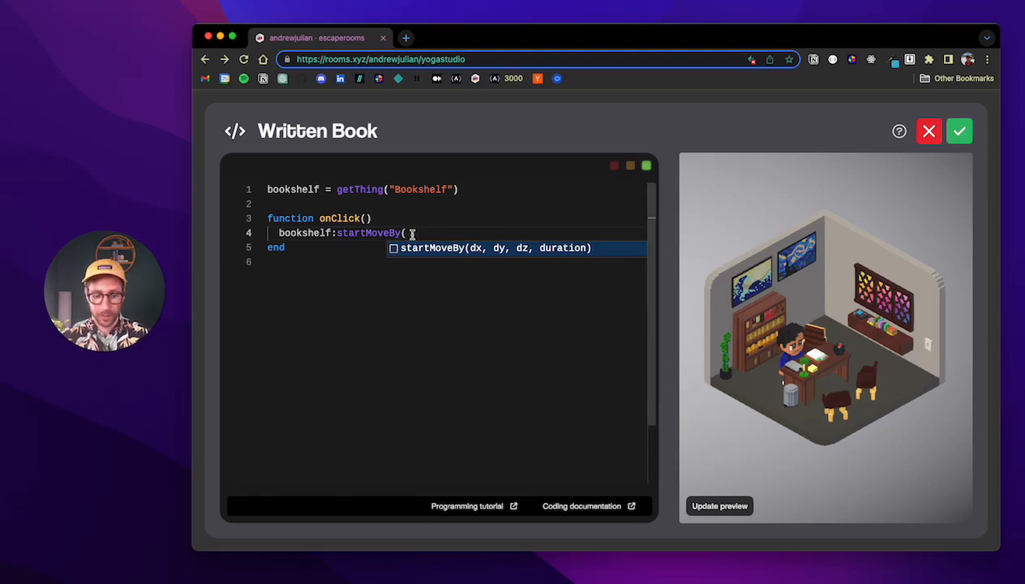
Complete the call as bookshelf:startMoveBy(40,0,0, 2).
type("40,")
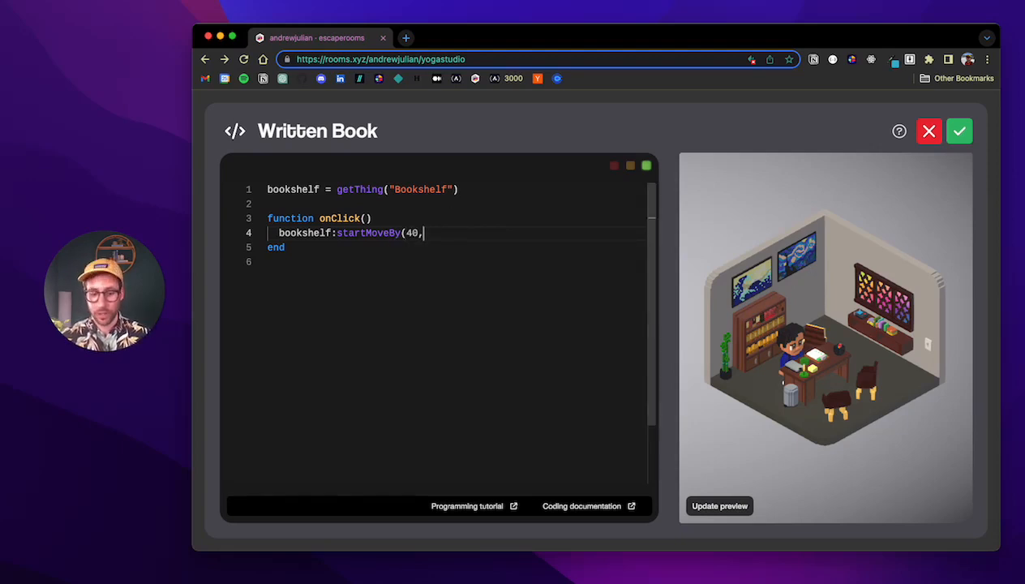
type("0,0")
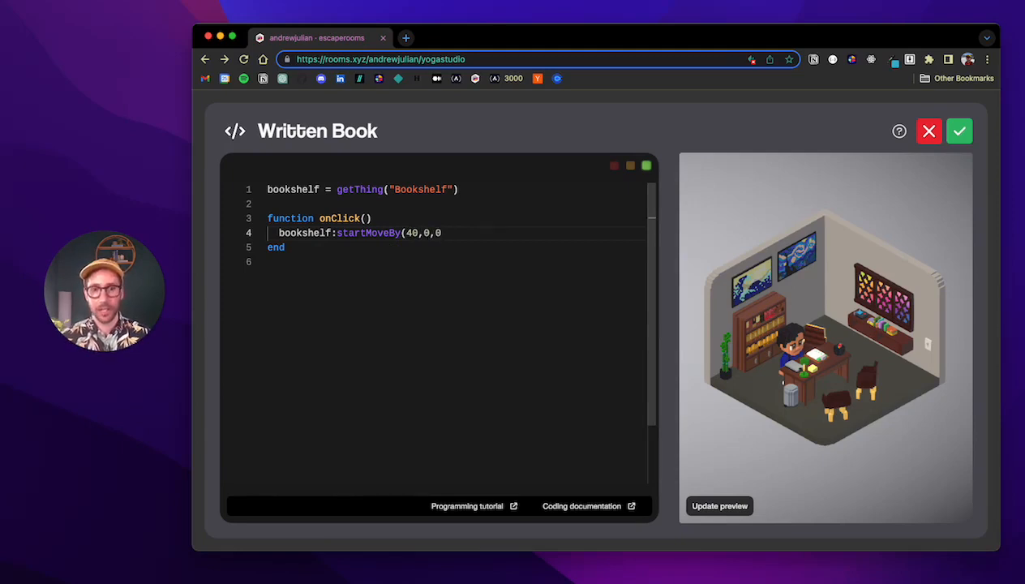
type(",")
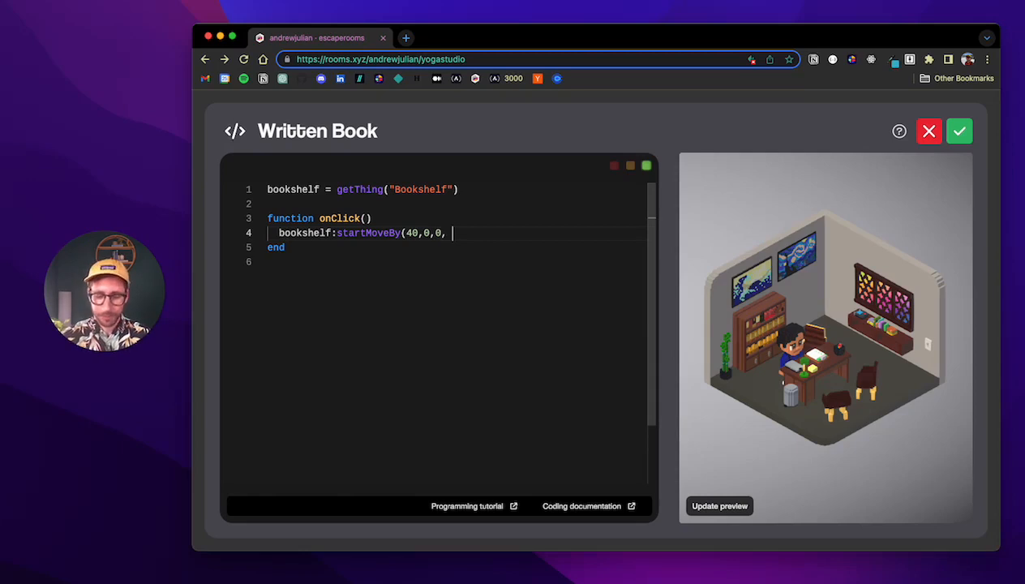
type("2)")
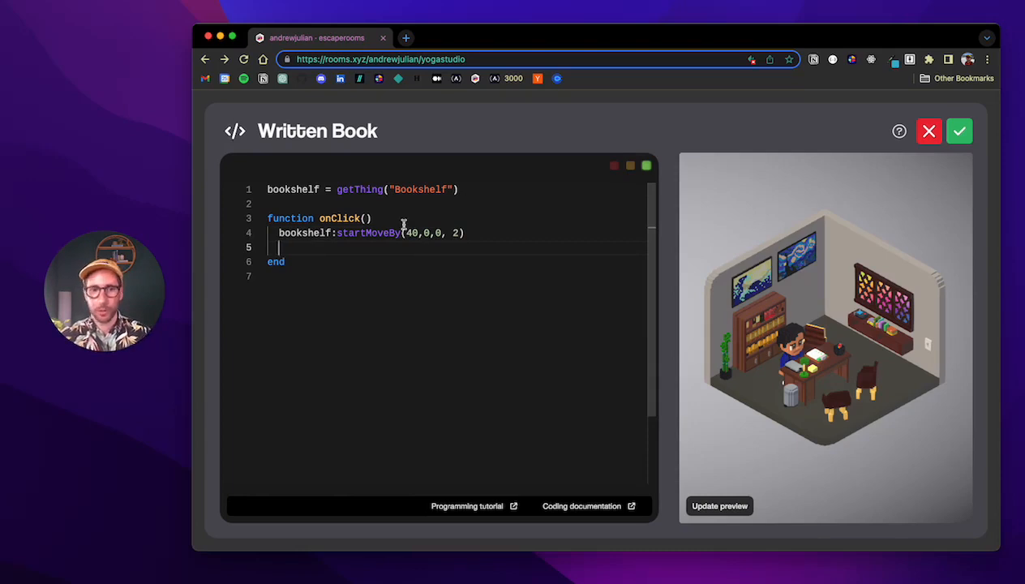
mouse_move(615, 295)
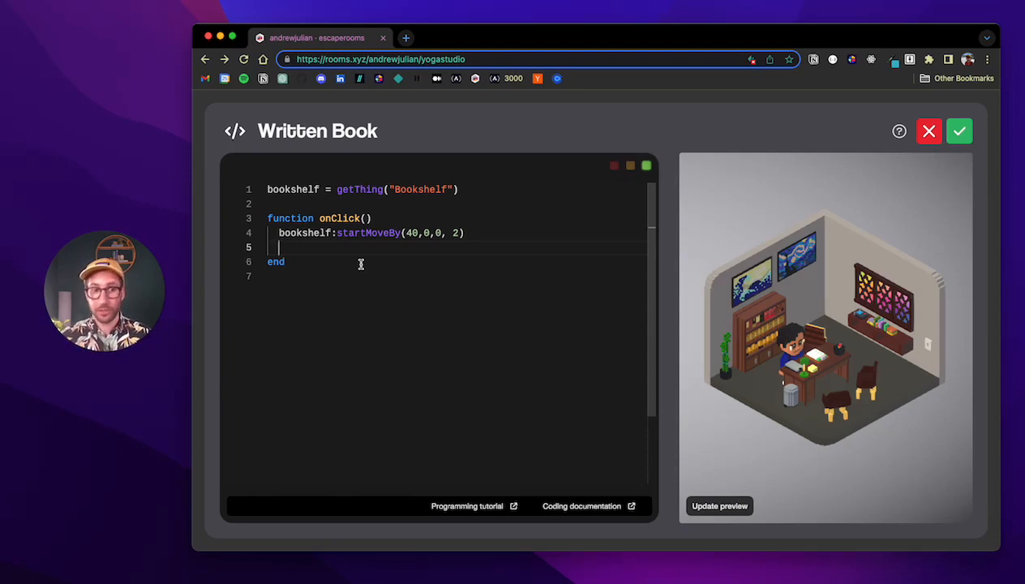
Add startMoveBy(40,0,0, 2) for the book itself, then play the room to test.
type("sta")
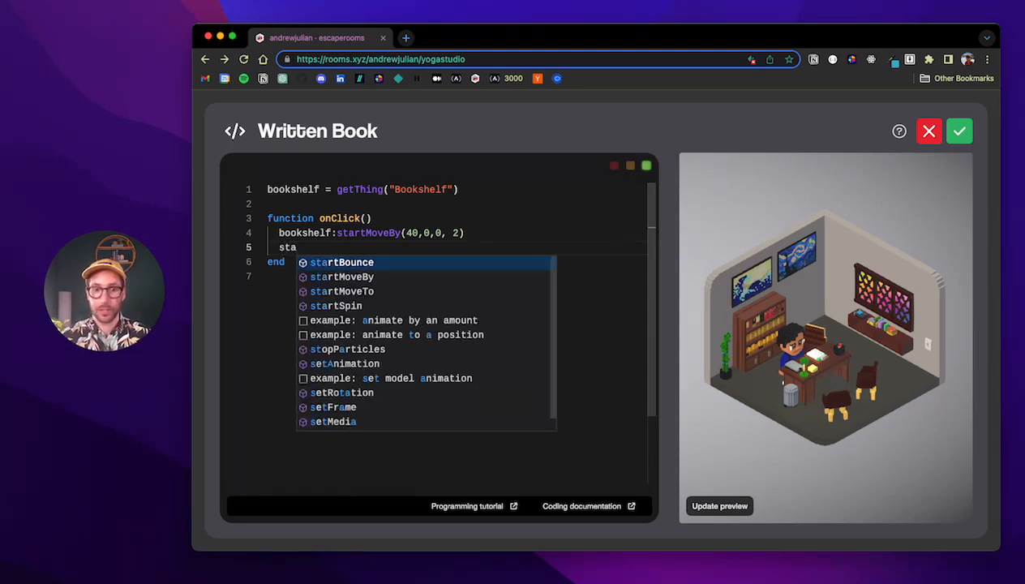
type("rtMoveBy(")
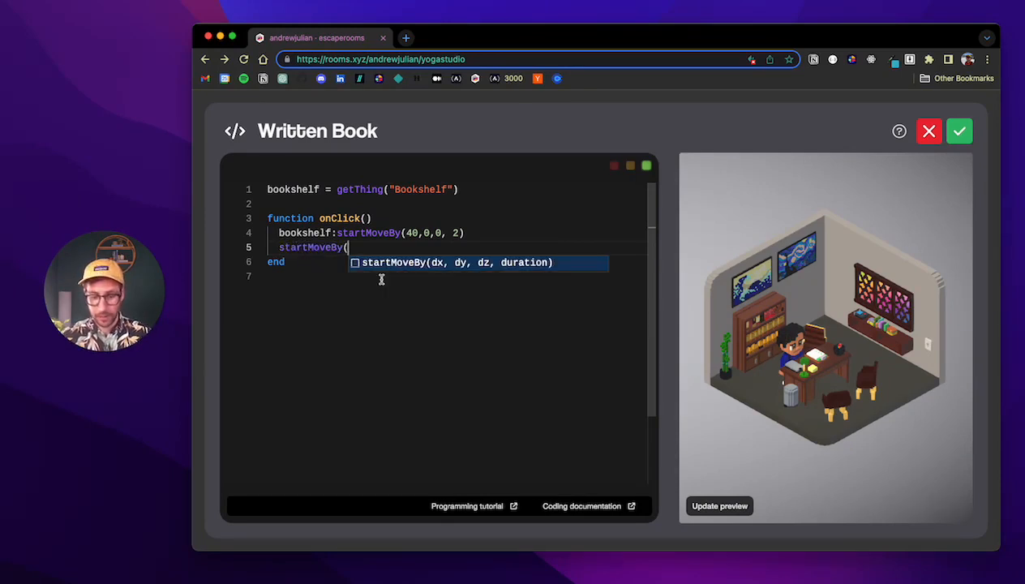
type("40,0,0")
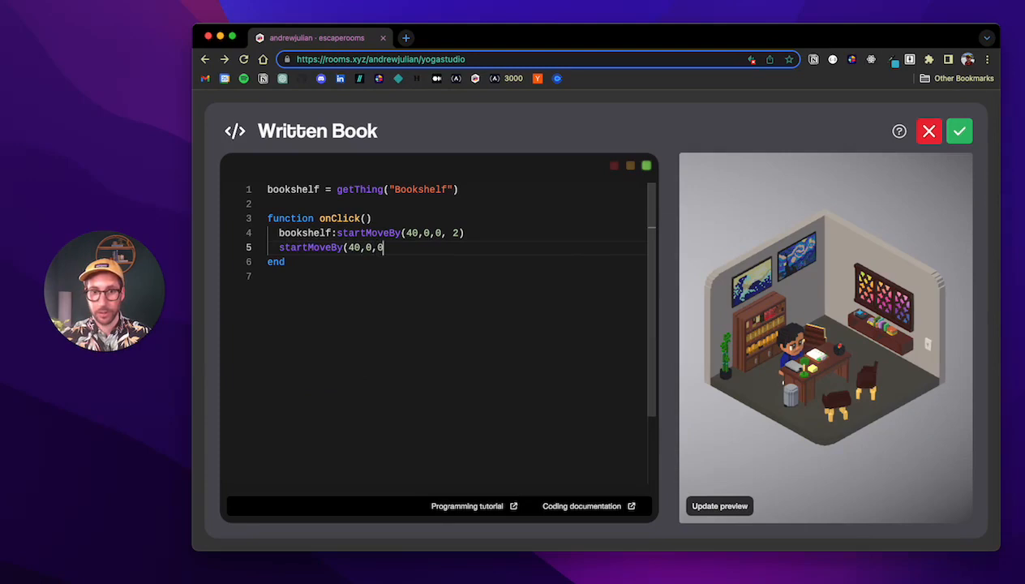
type("2)")
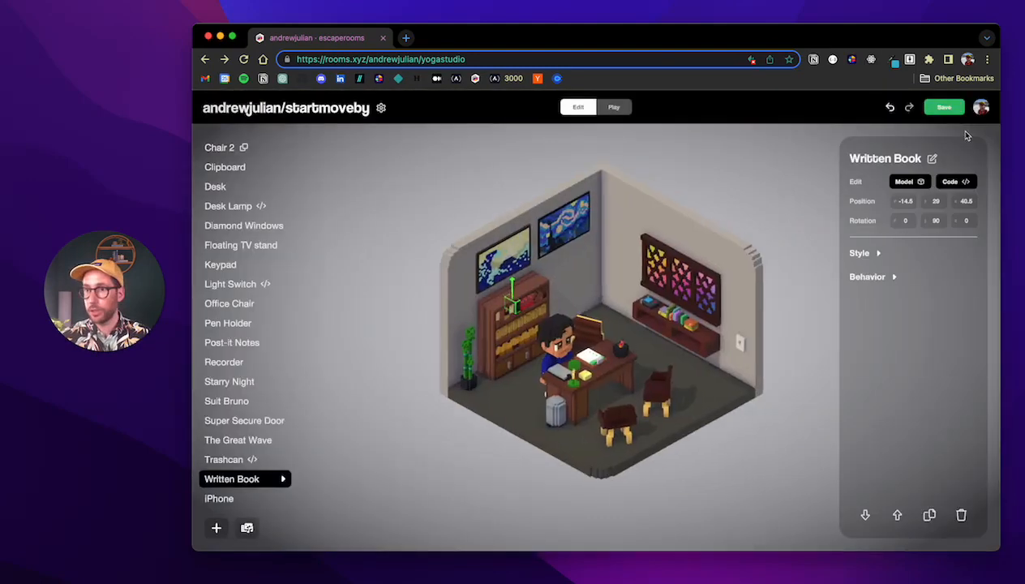
left_click(615, 106)
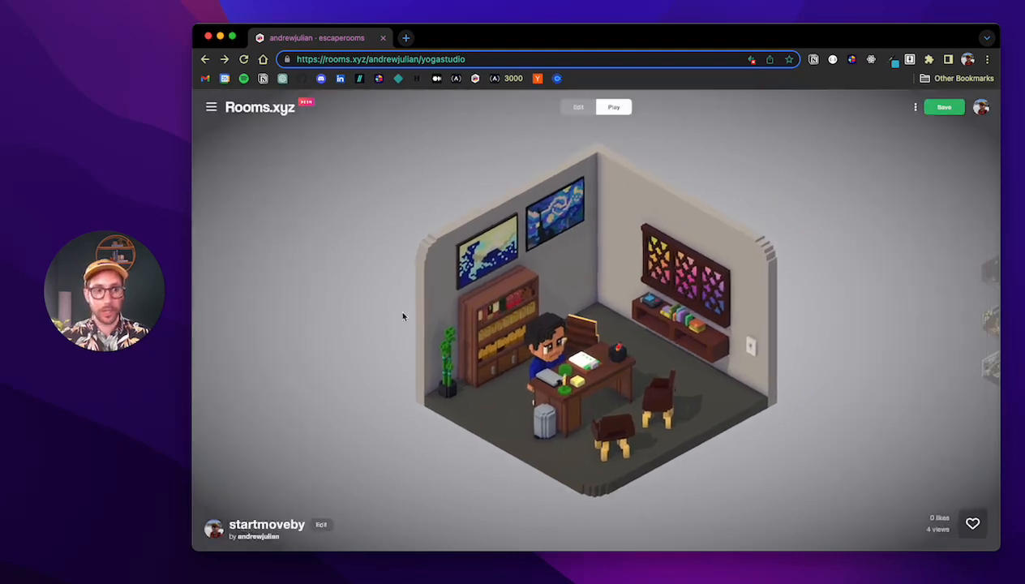